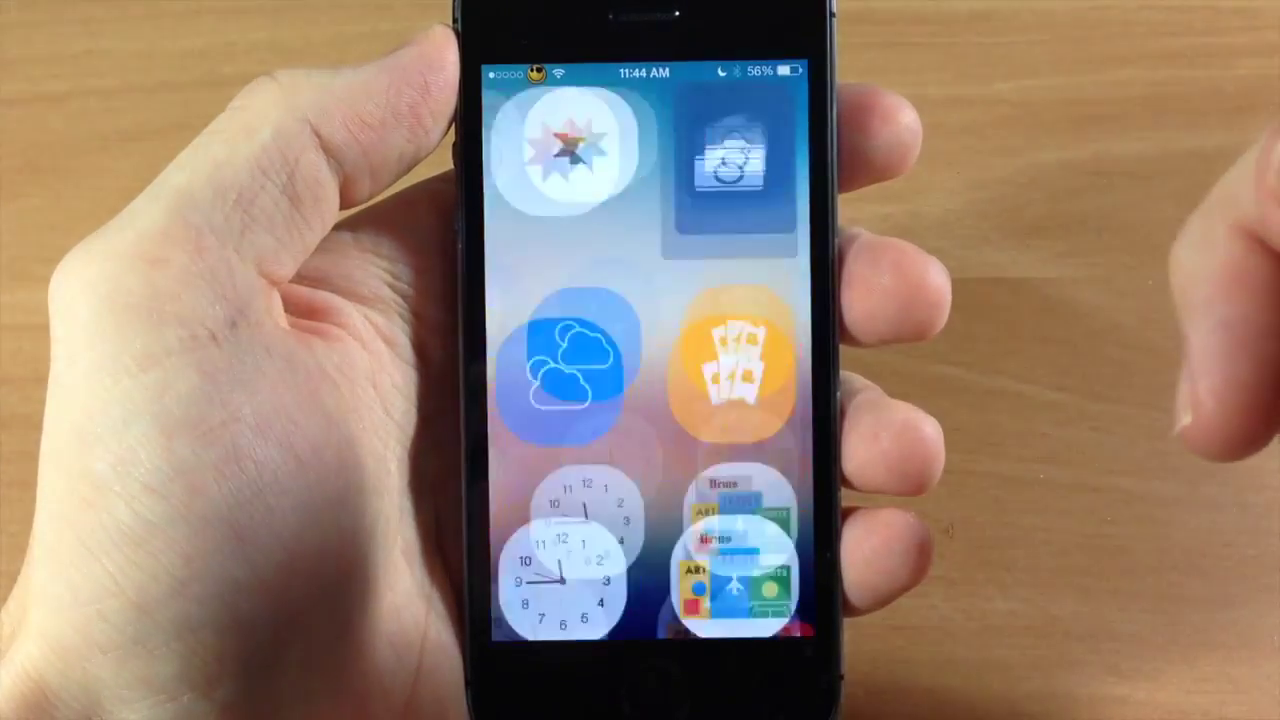
Step: Show the AppTray tab's app shortcut grid in Notification Center
left_click(724, 160)
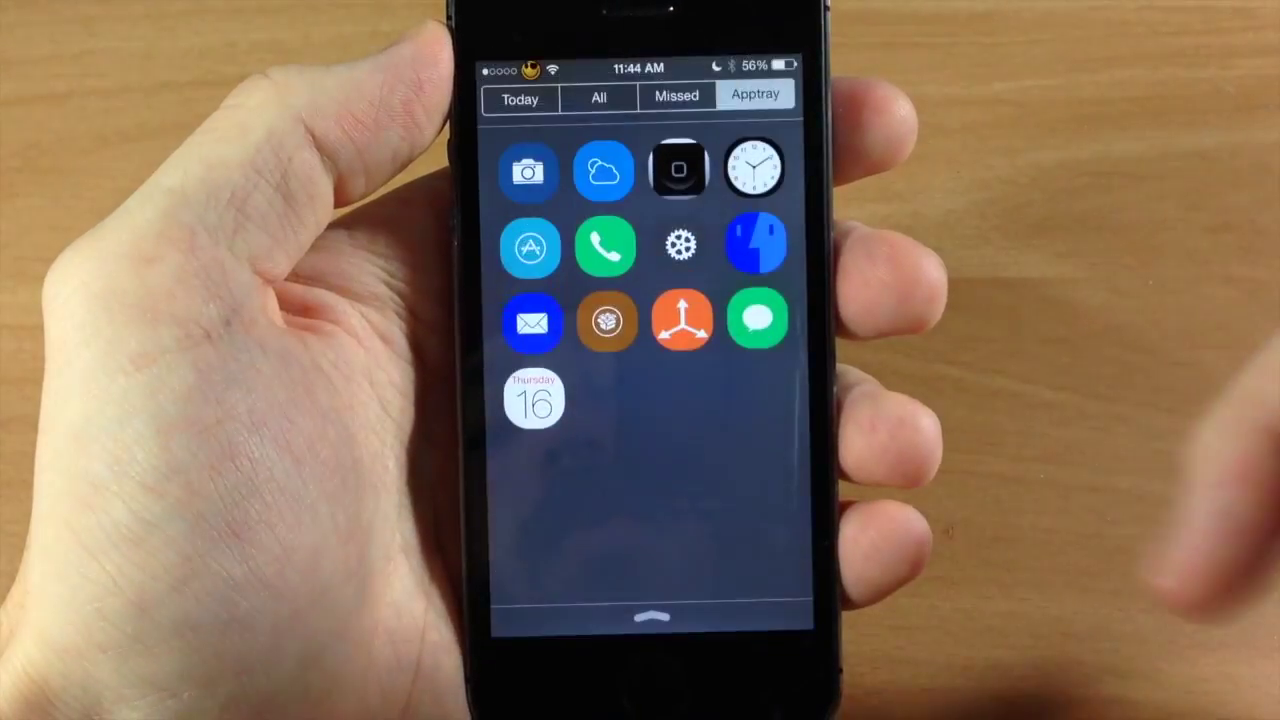
left_click(678, 246)
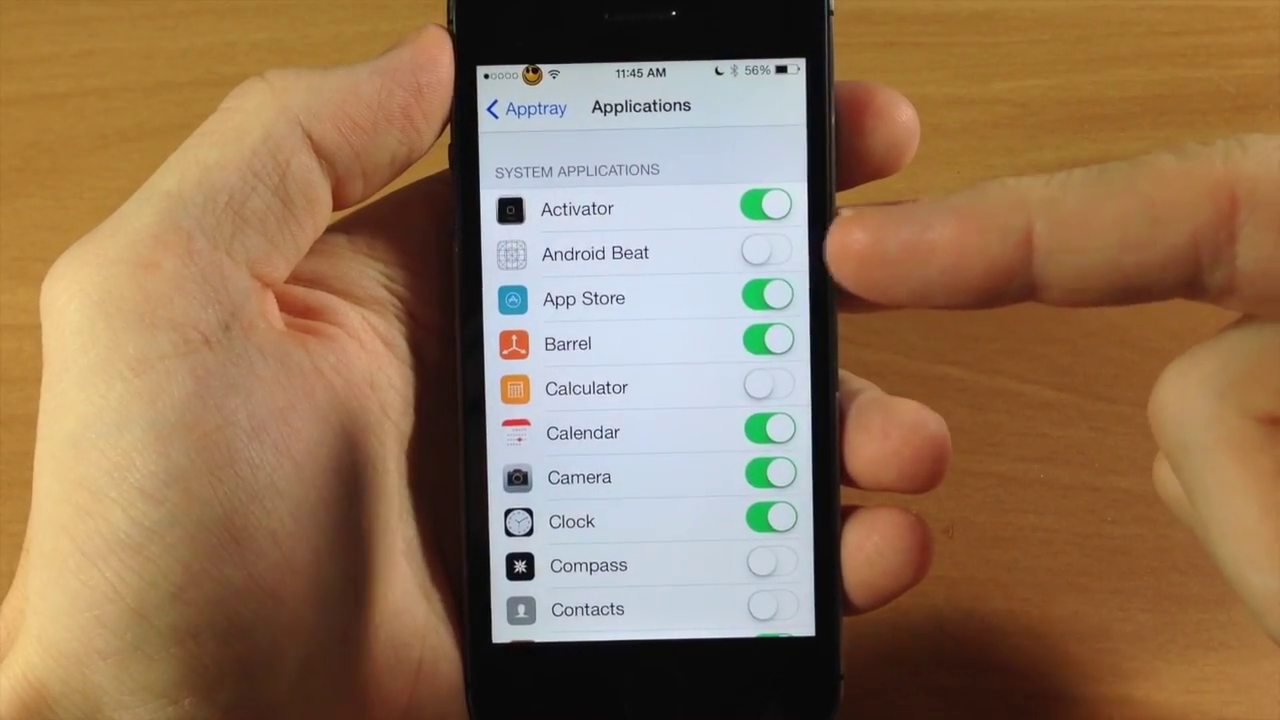
Step: Turn Mail off in AppTray's Applications list, keeping Messages enabled
scroll("down", 3)
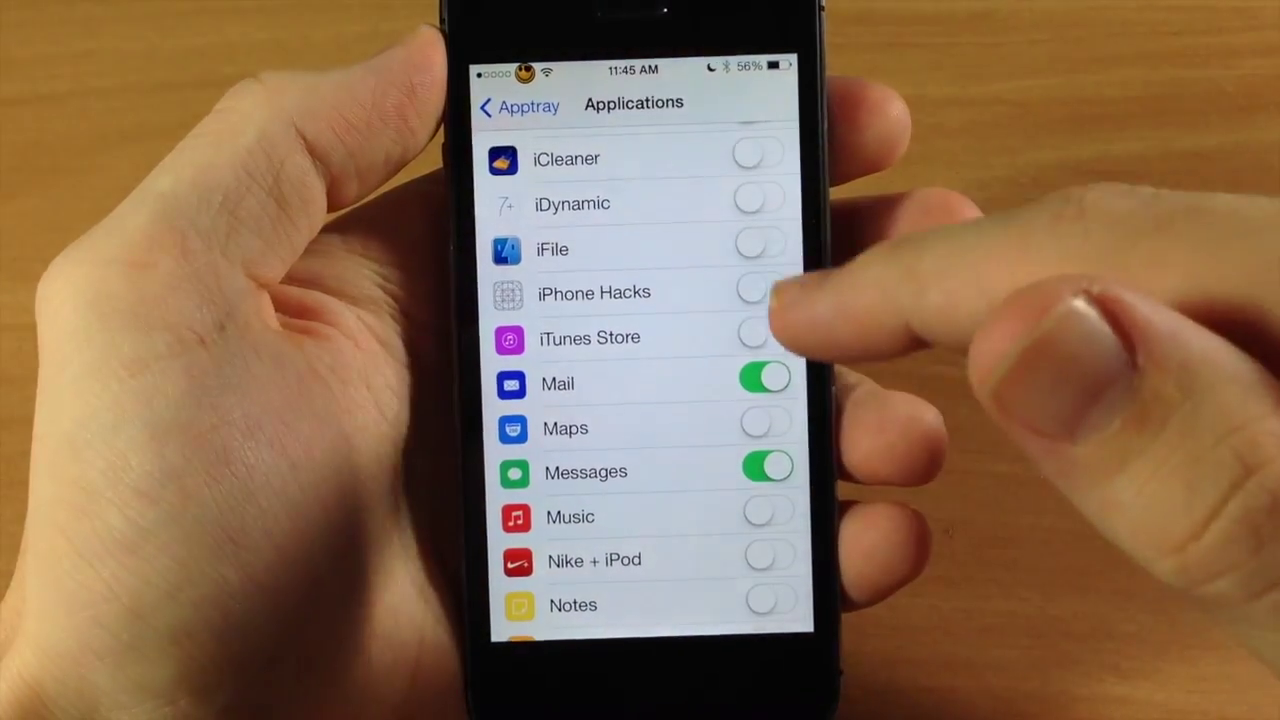
left_click(762, 384)
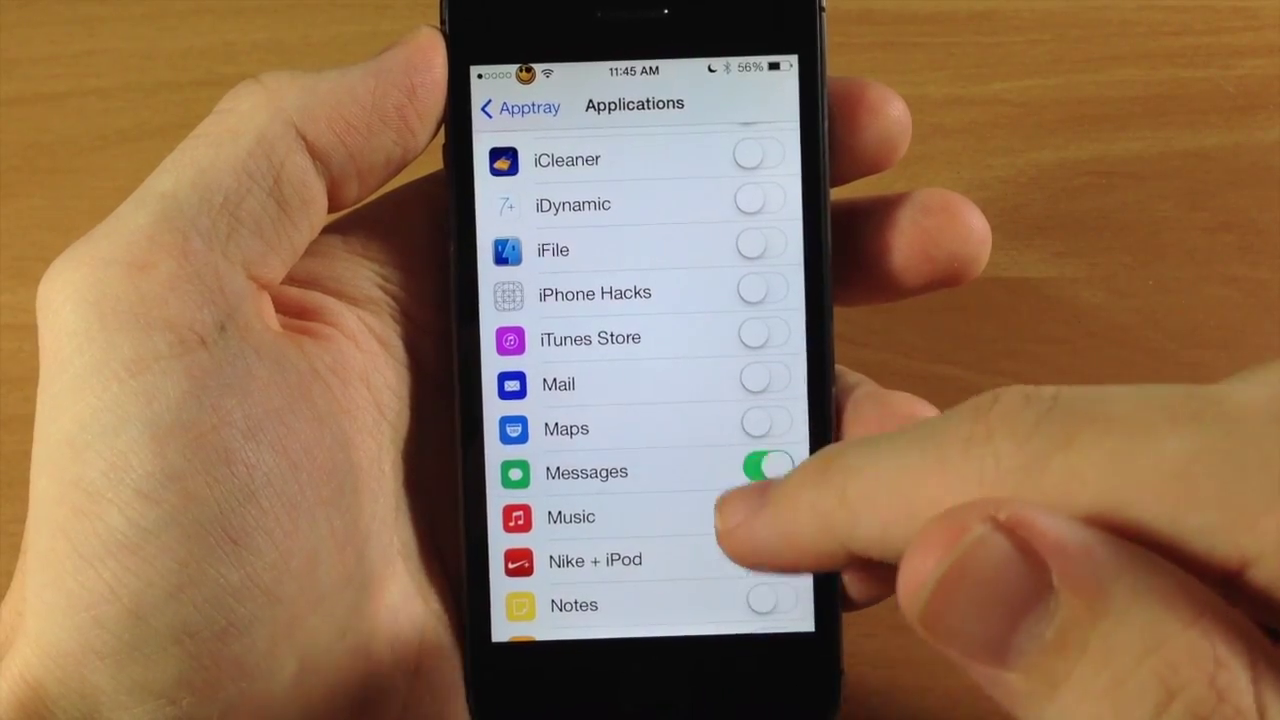